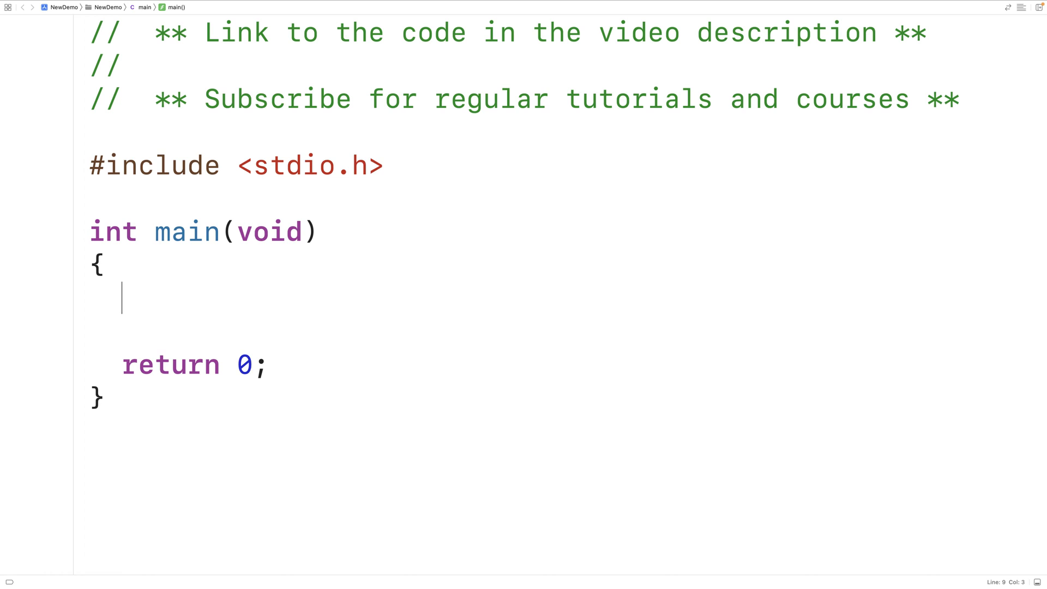
- Write comment lines in main showing |5| = 5, |-5| = 5 and |0| = 0
text(// |5| = 5)
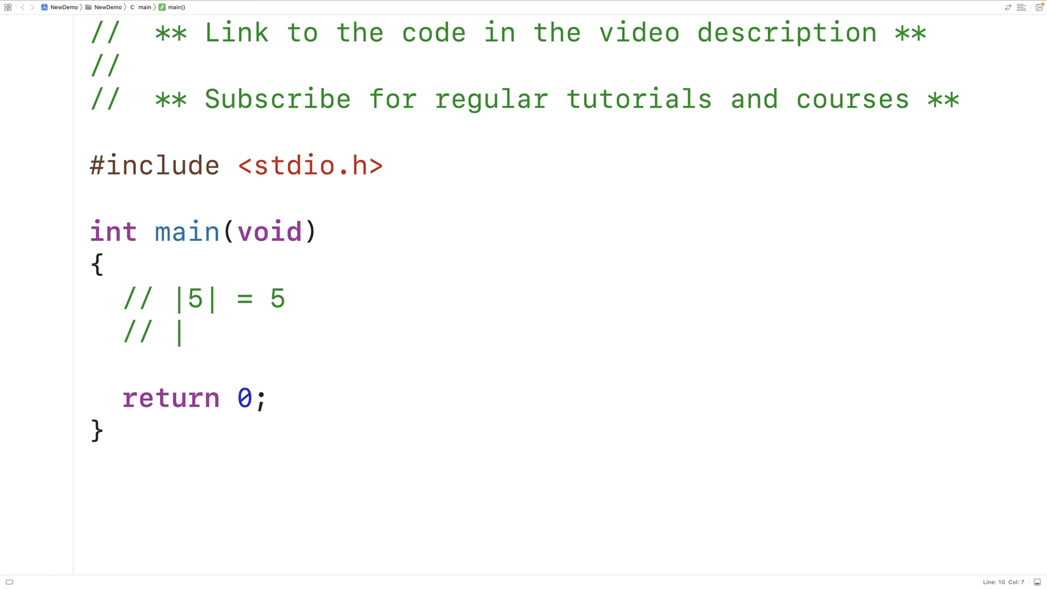
text(-5| = 5)
click(564, 364)
text(//)
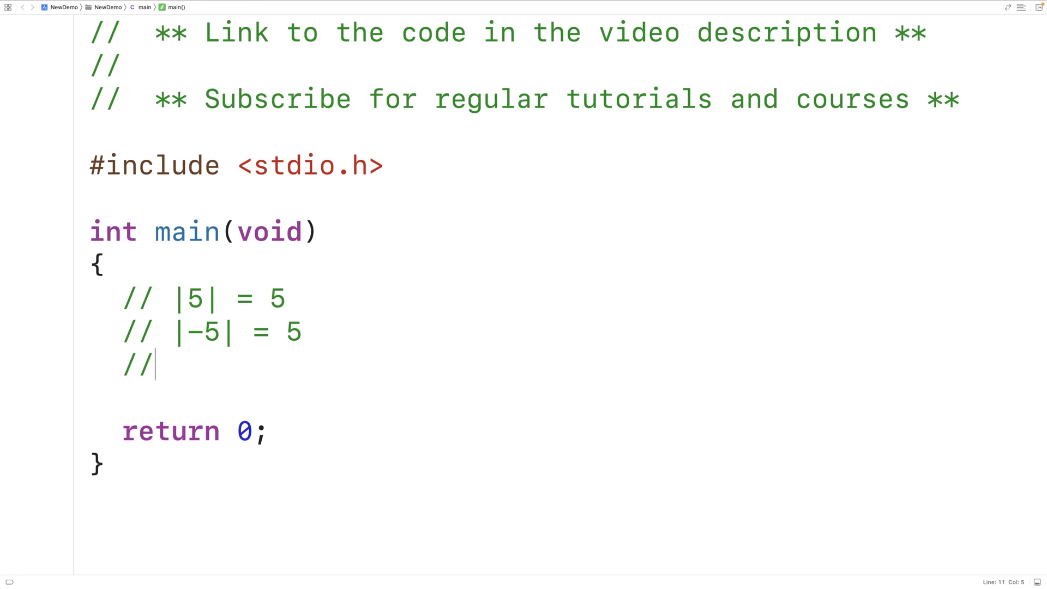
text(|0| =)
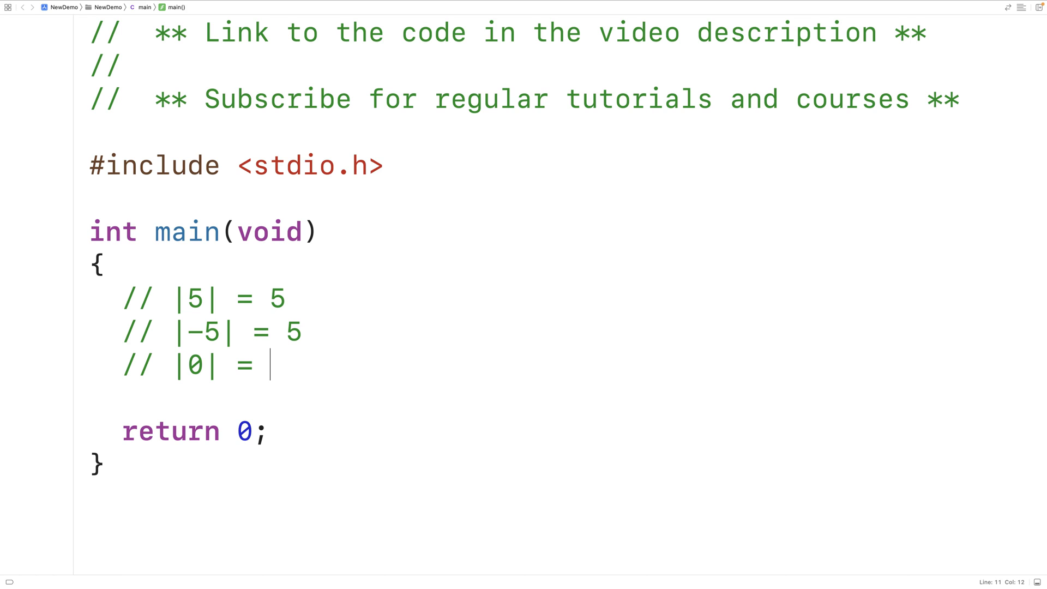
text(0)
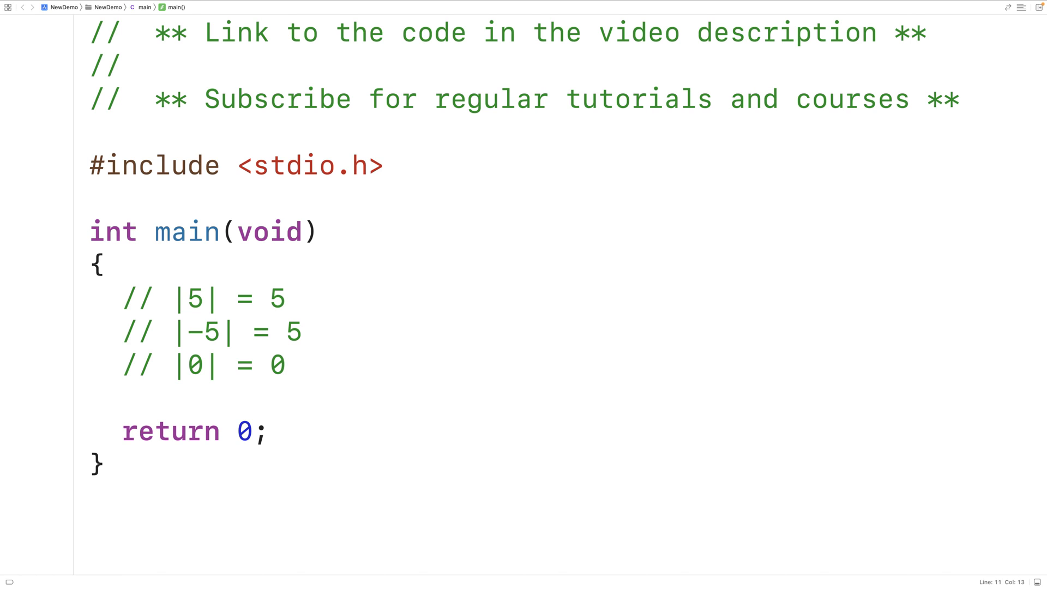
click(287, 366)
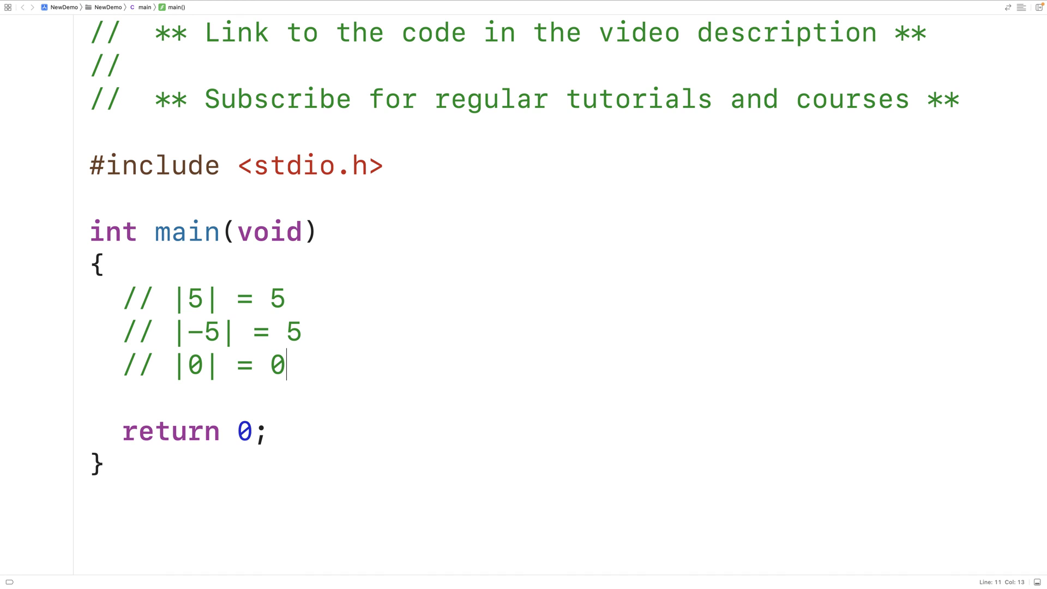
- Add a fourth comment line showing |-2.5| = 2.5
key(enter)
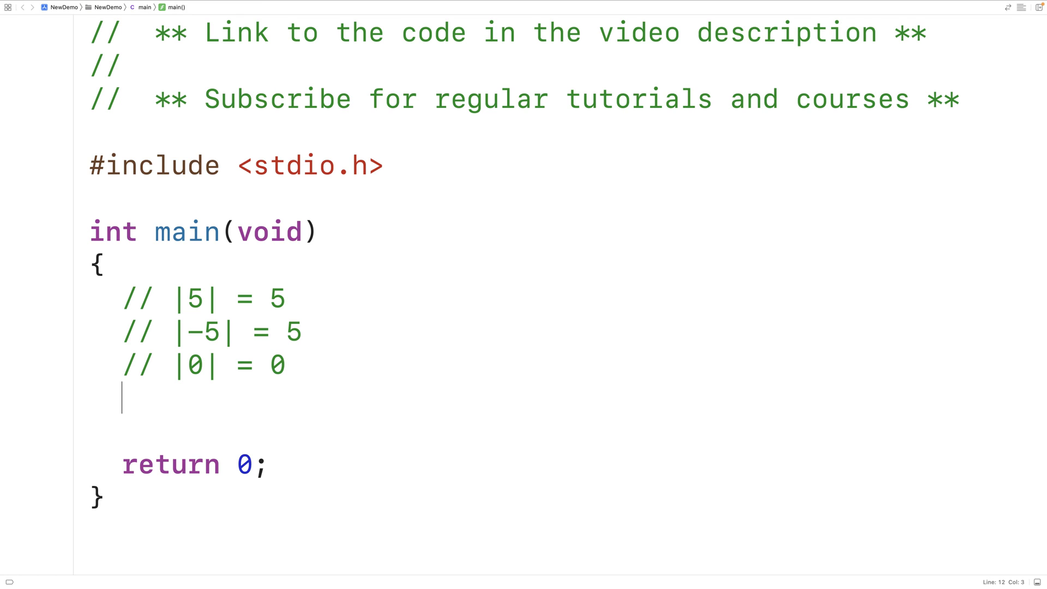
text(// |-)
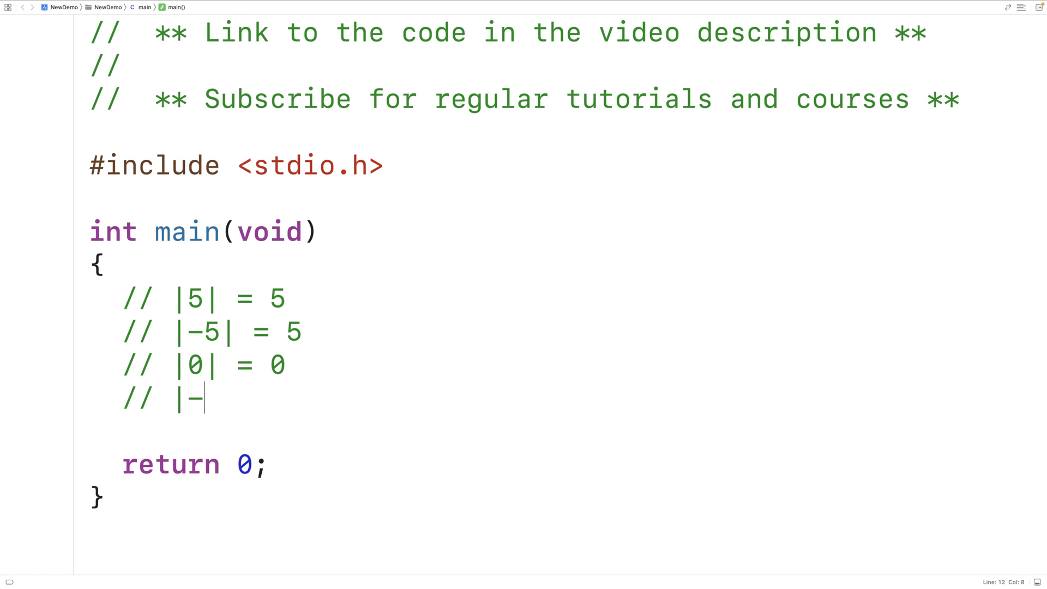
text(2.5| =)
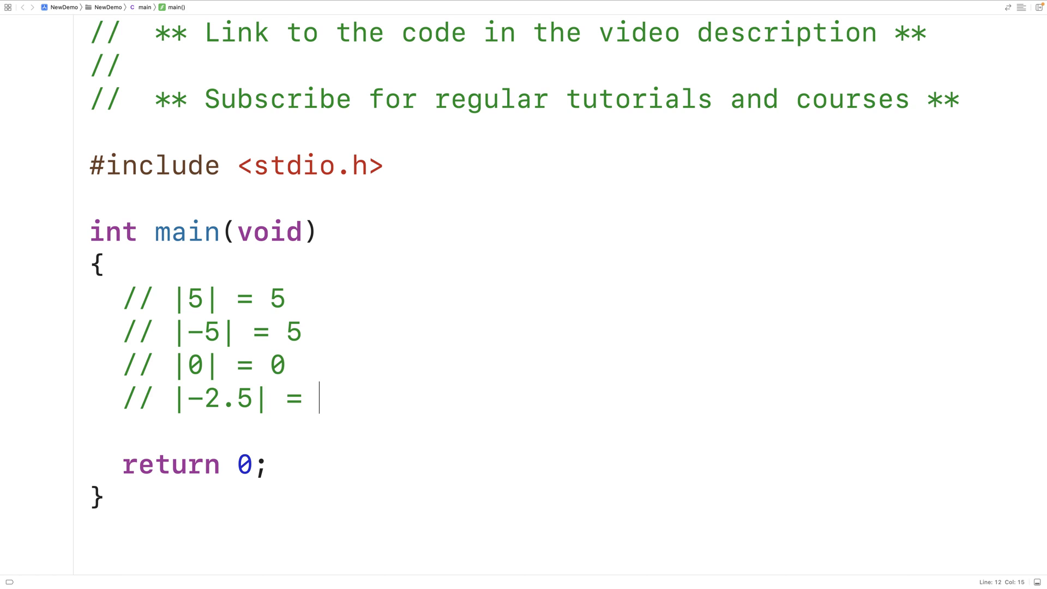
text(2.5)
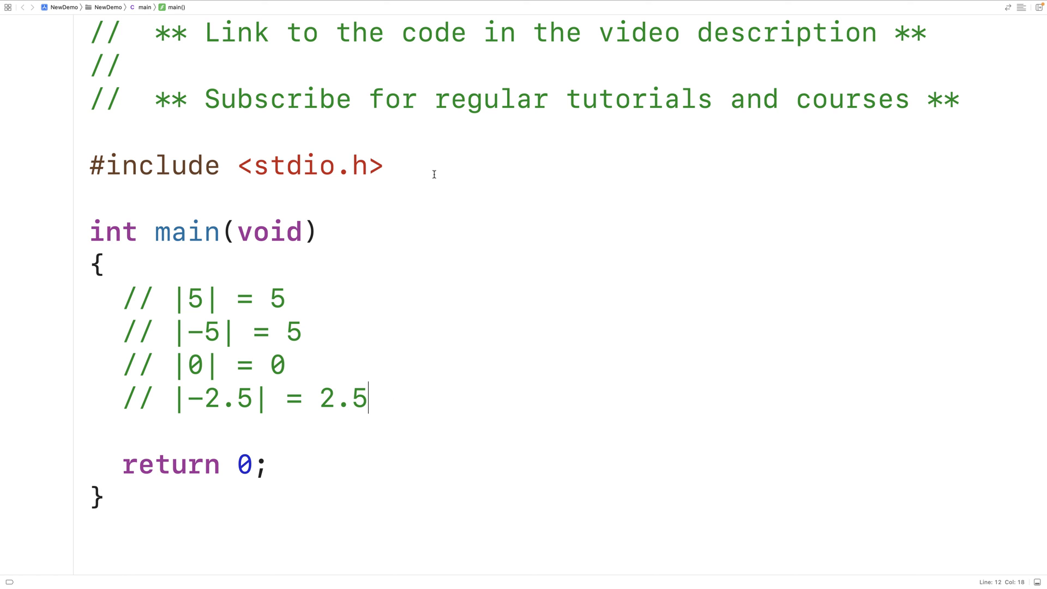
- Add #include <stdlib.h> directly below the stdio.h include
text(E)
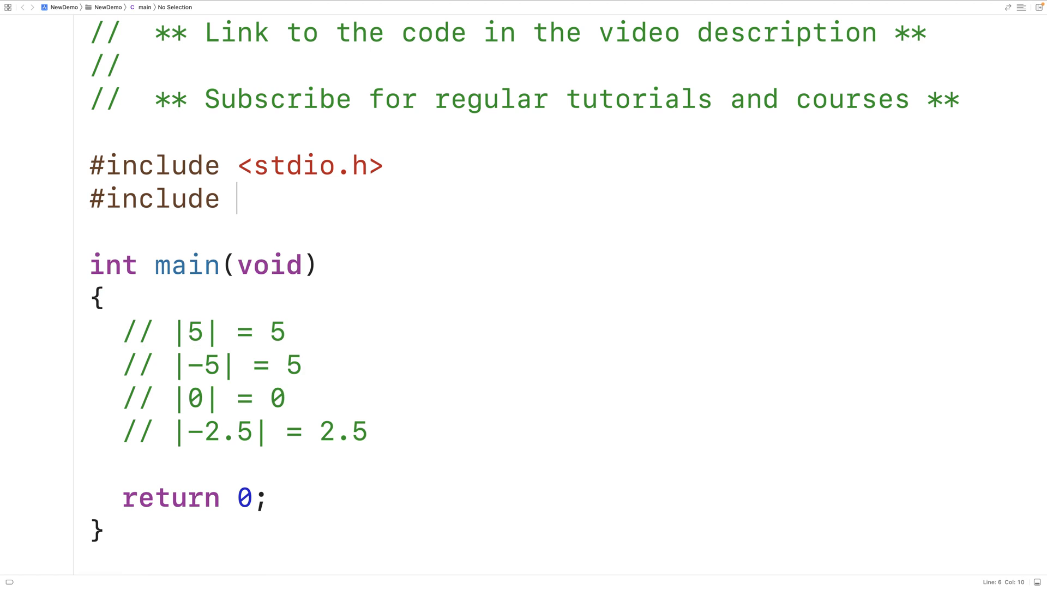
text(<stdlib.h>)
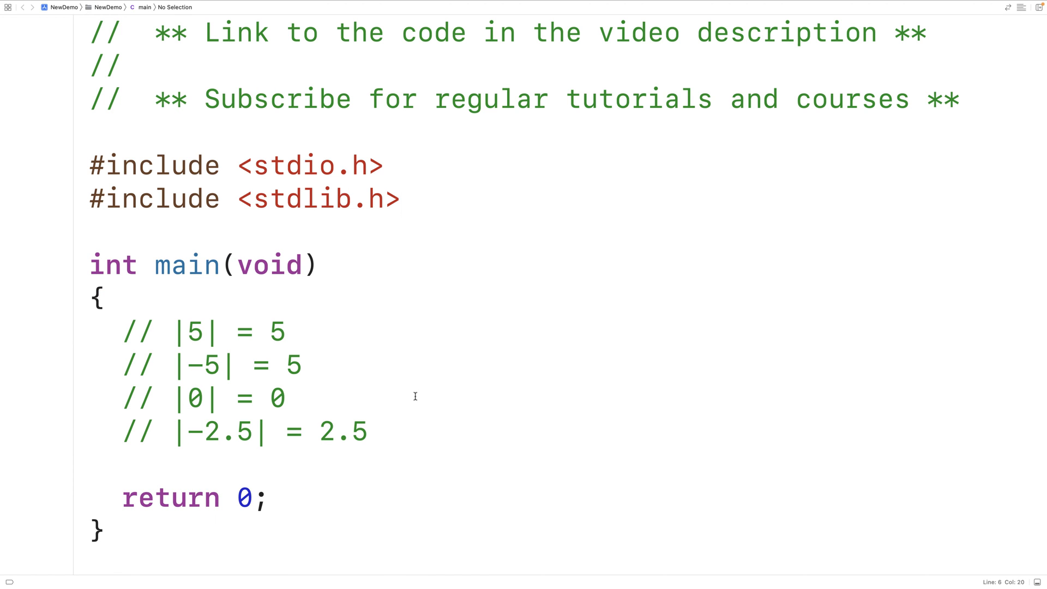
- Replace the four comment lines with the declaration int x = -5;
drag(124, 329, 366, 430)
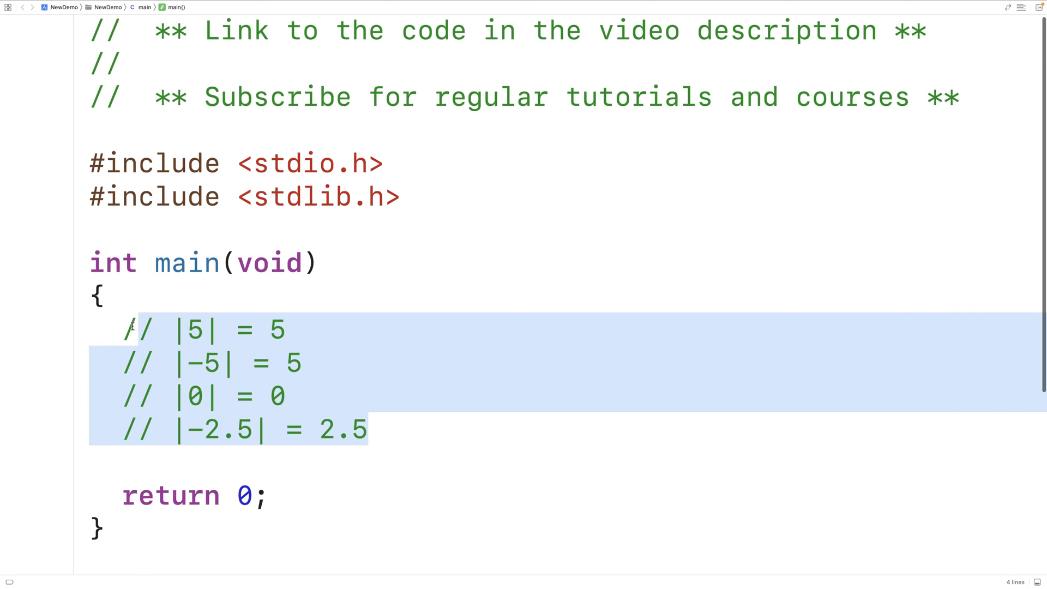
text(int x)
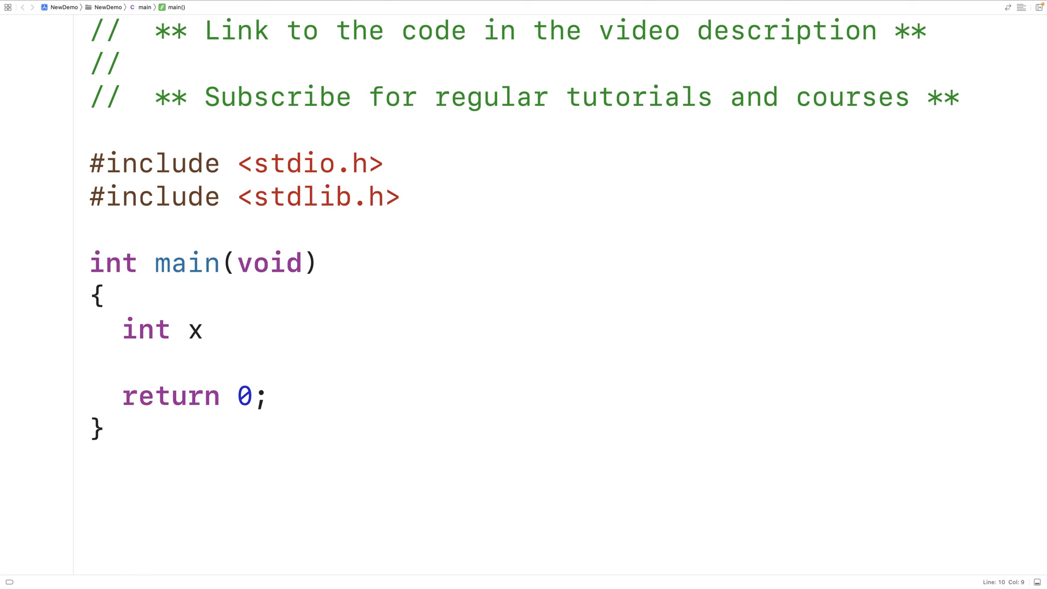
text(= -5;)
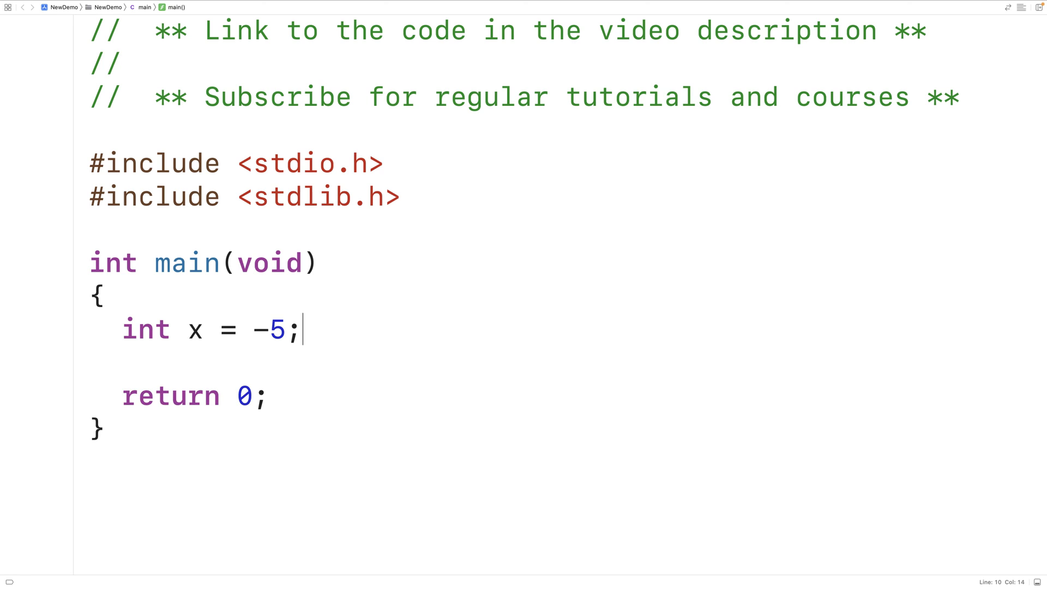
key(enter)
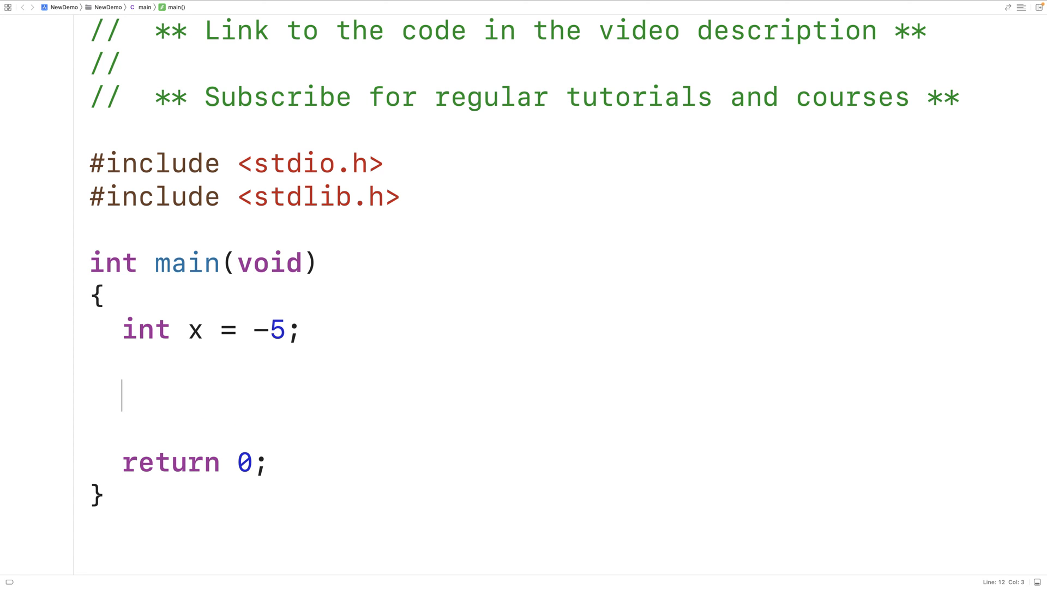
- Declare int abs_x = abs(x); below the x declaration
text(ab)
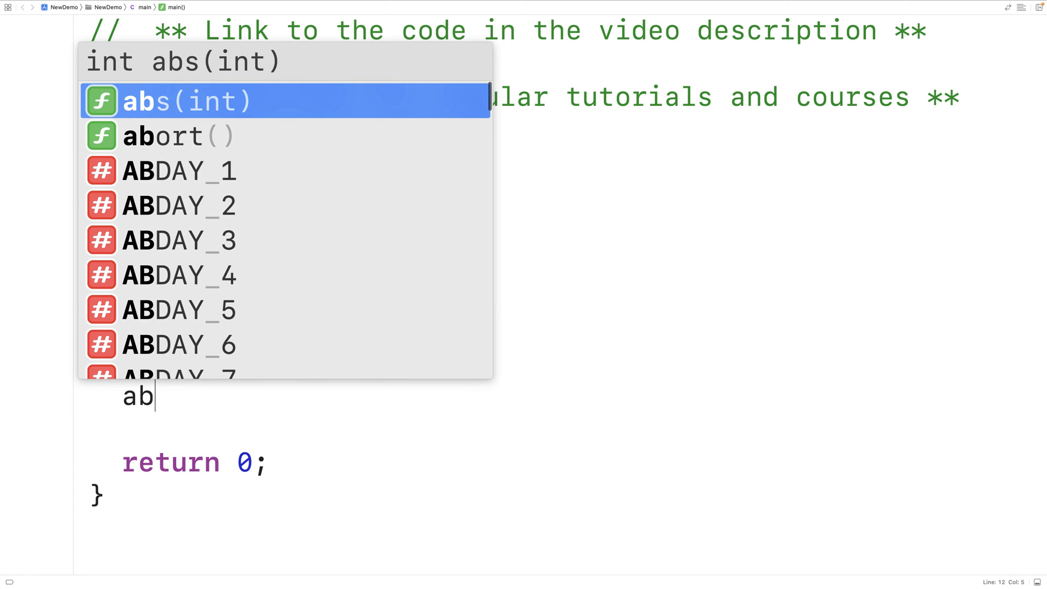
text(s(x);)
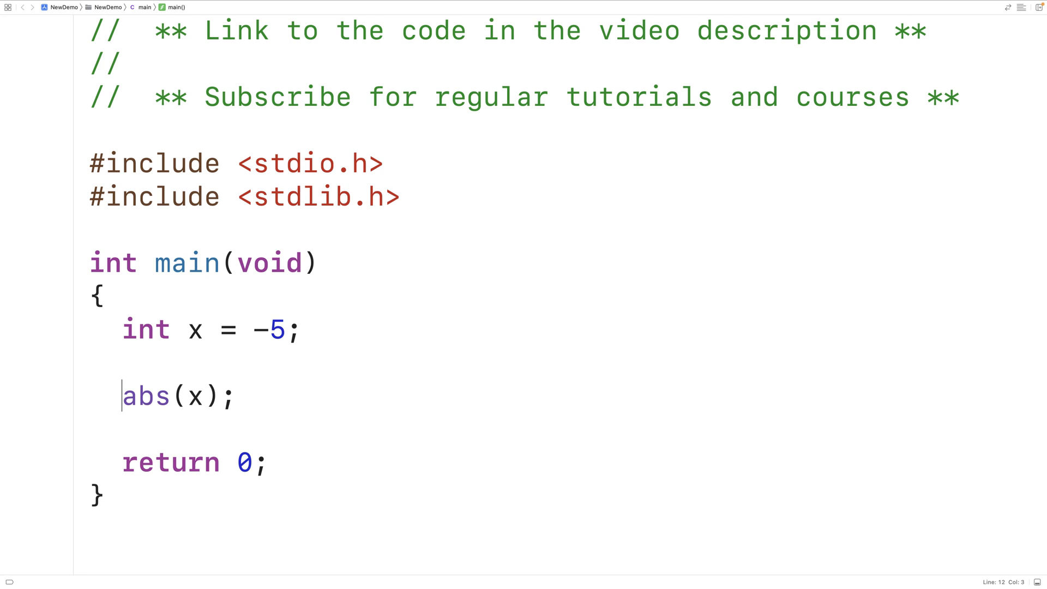
text(int abs)
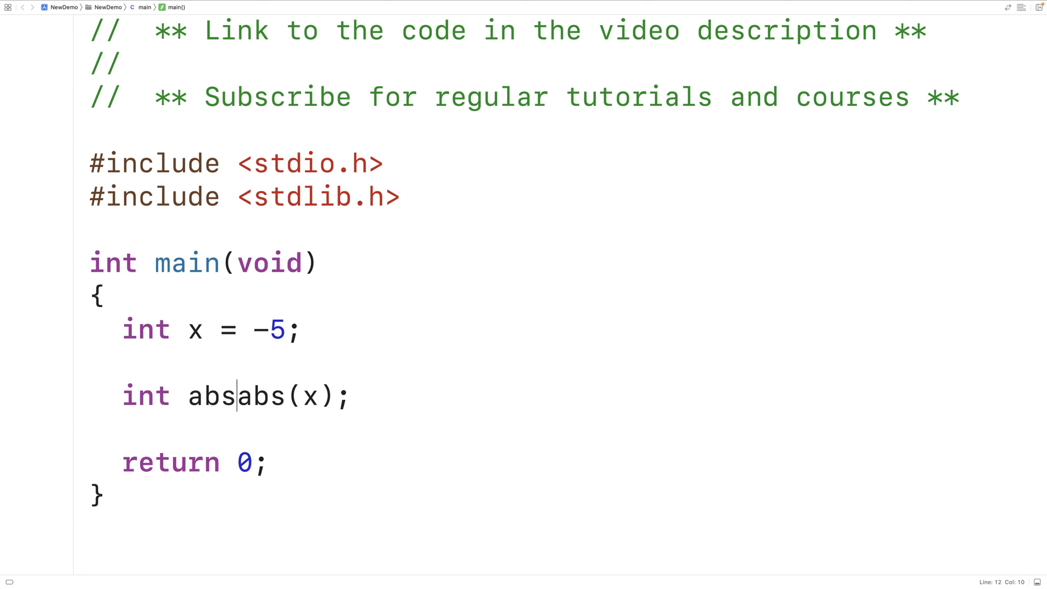
text(_x =)
text(printf(")
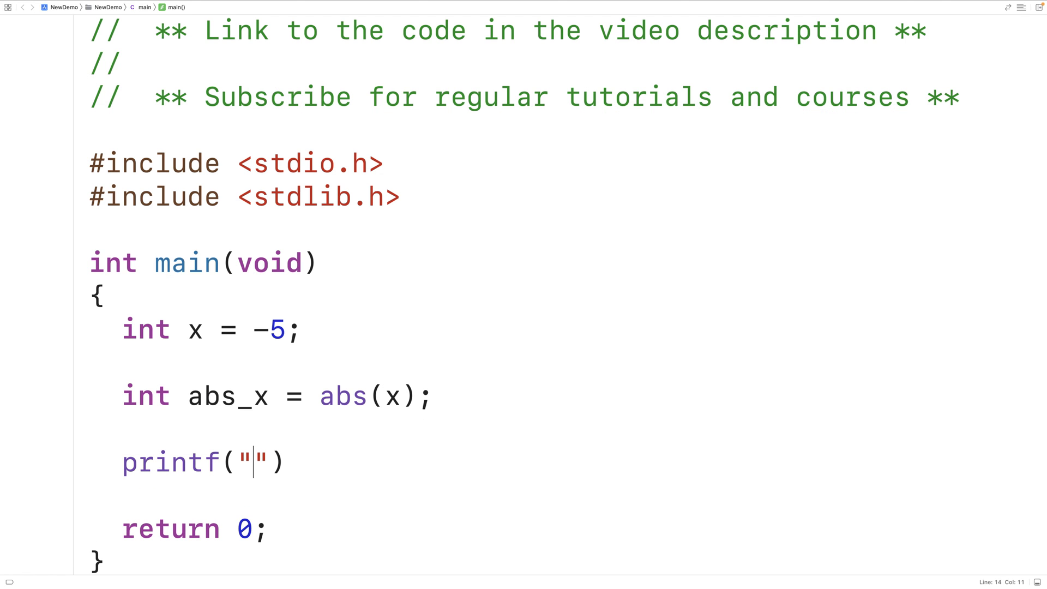
- Complete printf("abs(x): %d\n", abs_x); to print the absolute value of x
text(abs(x): %)
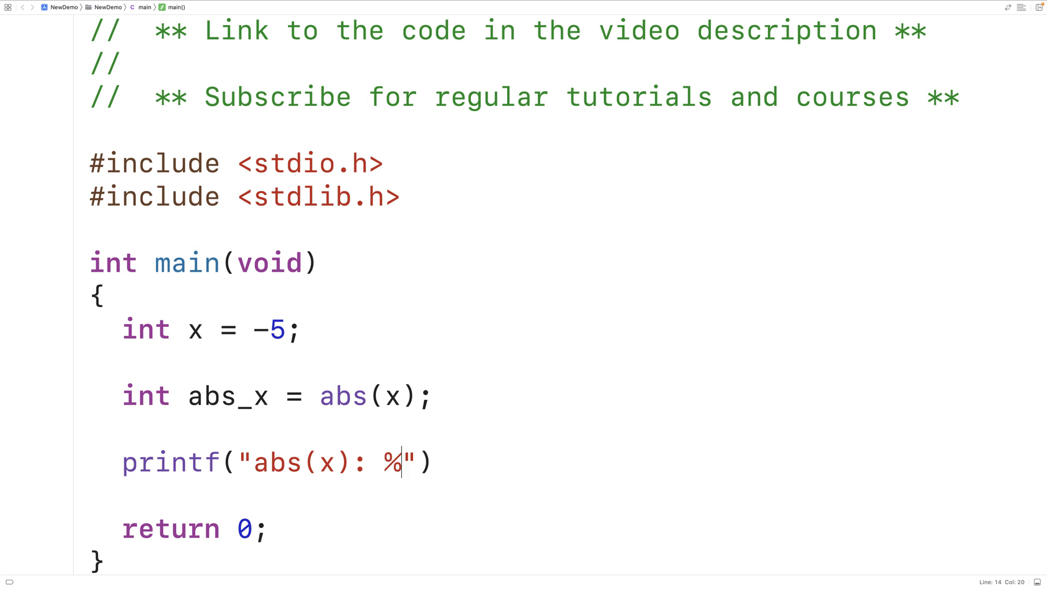
text(d\n",)
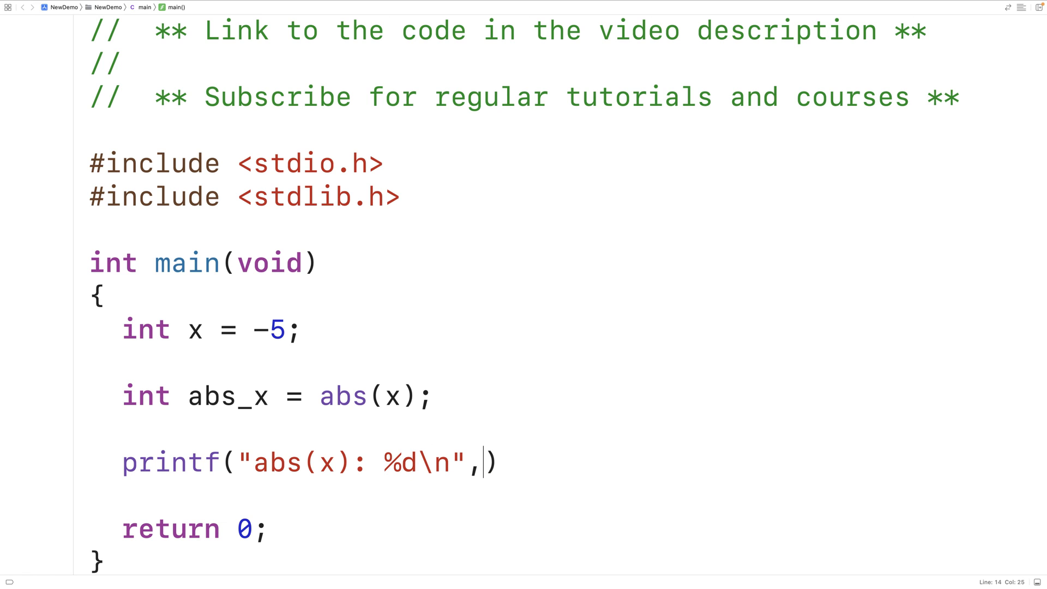
text(abs_x)
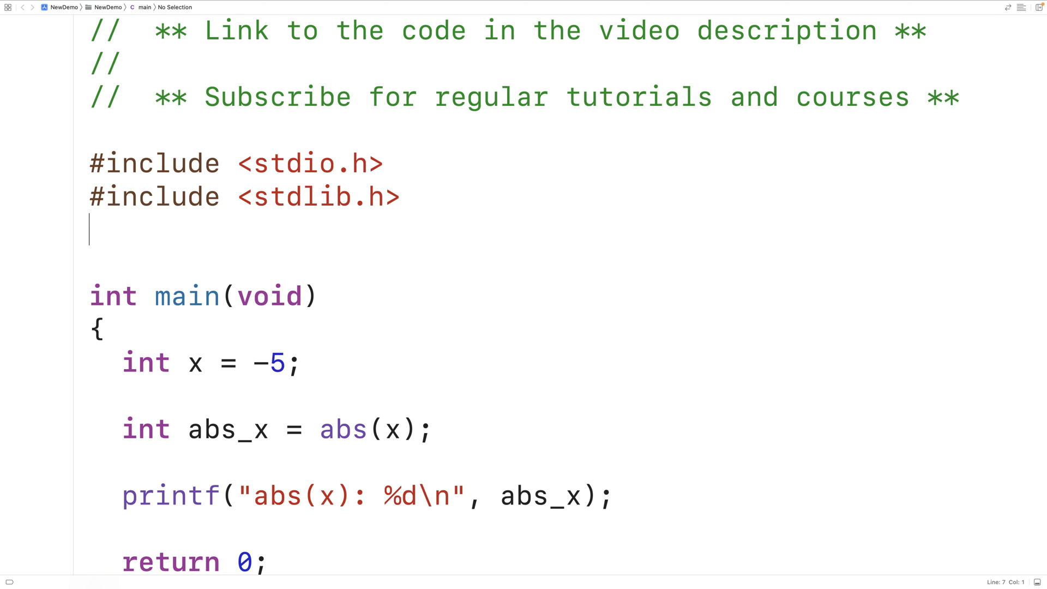
- Add #include <math.h> after stdlib.h and start a new line after the printf
text(#include <)
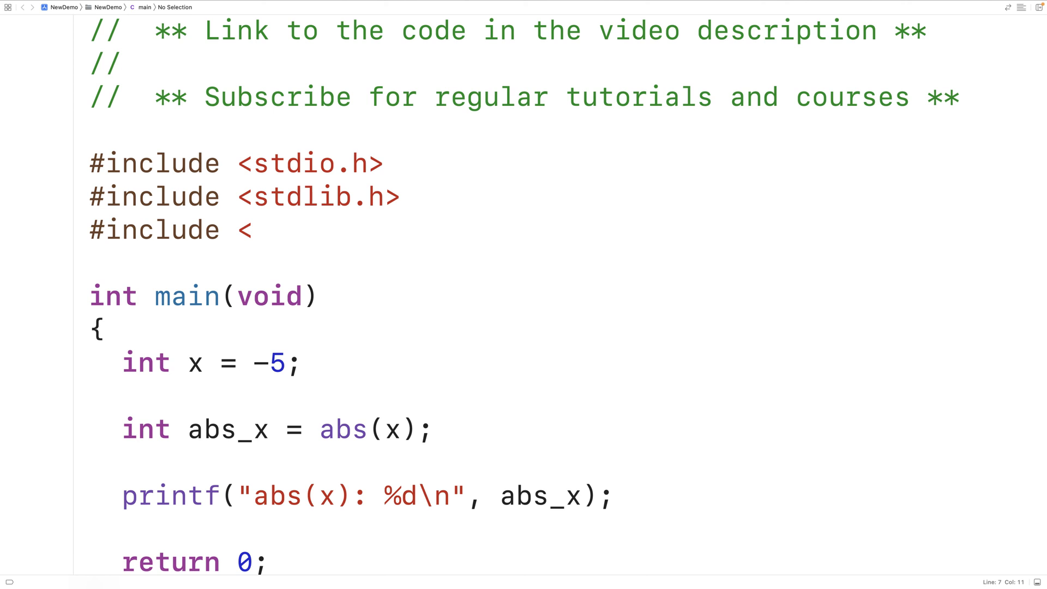
text(math.j)
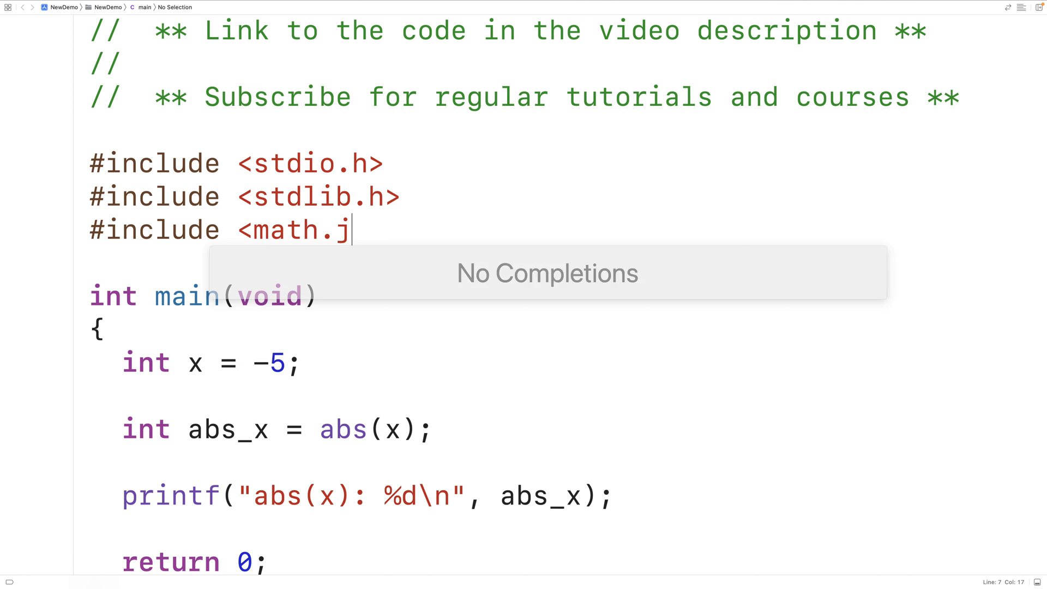
text(h>)
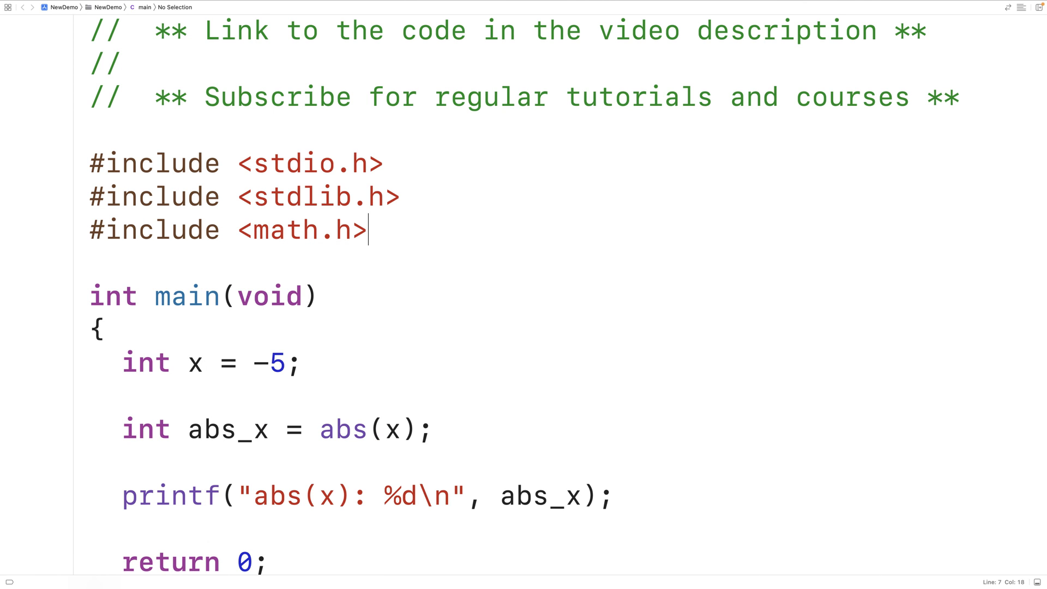
click(368, 495)
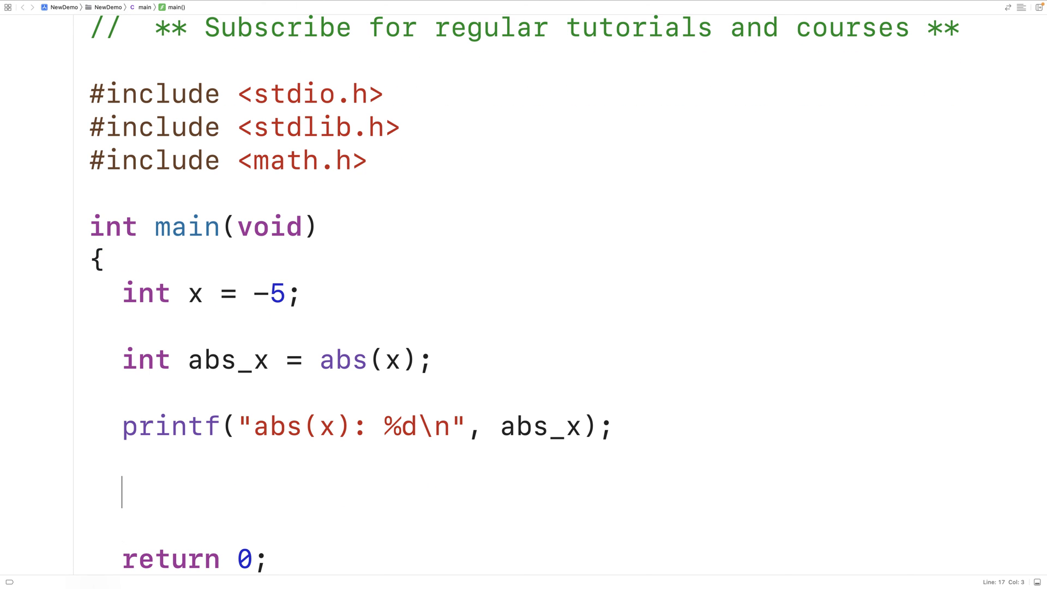
- Declare double y = -2.5; in main
text(double y =)
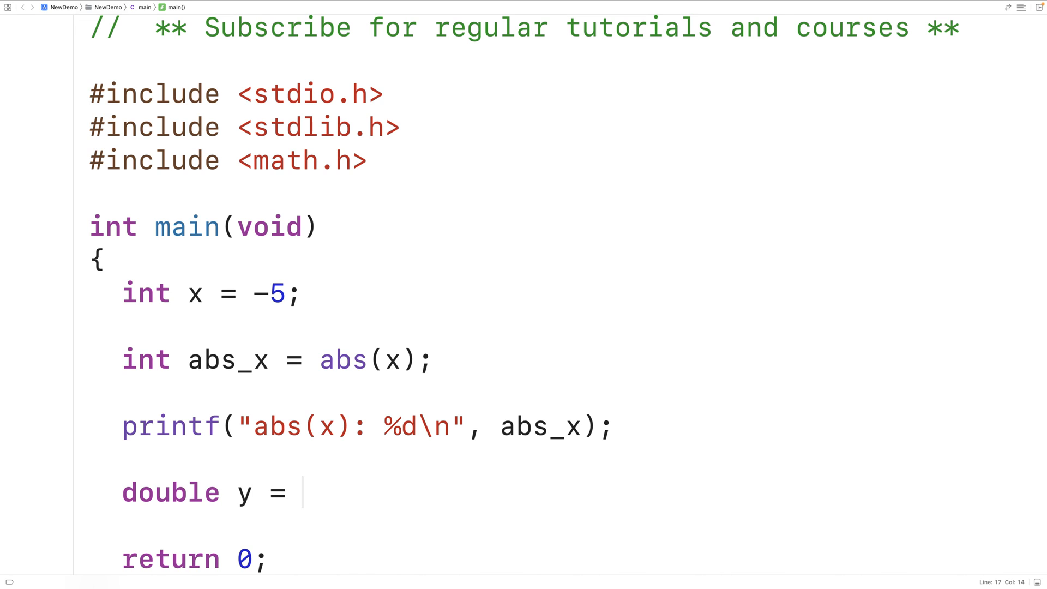
text(-2.)
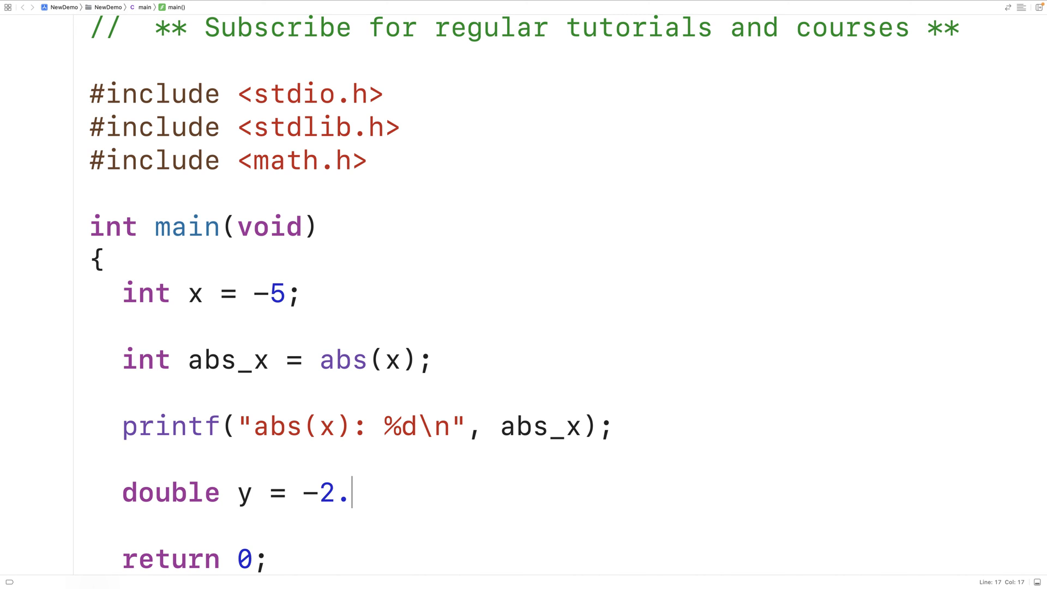
text(5;)
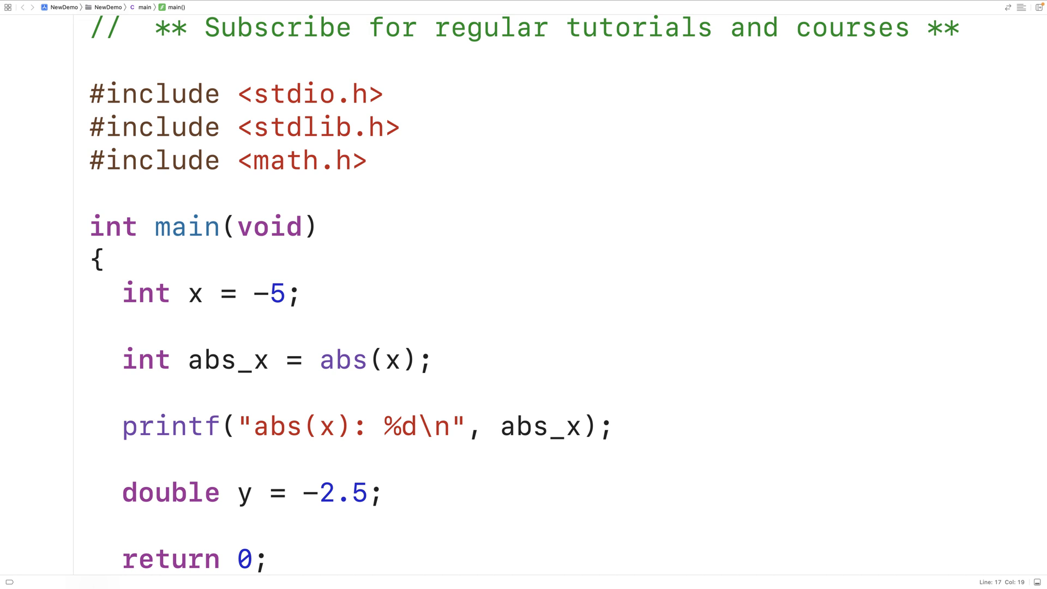
click(383, 493)
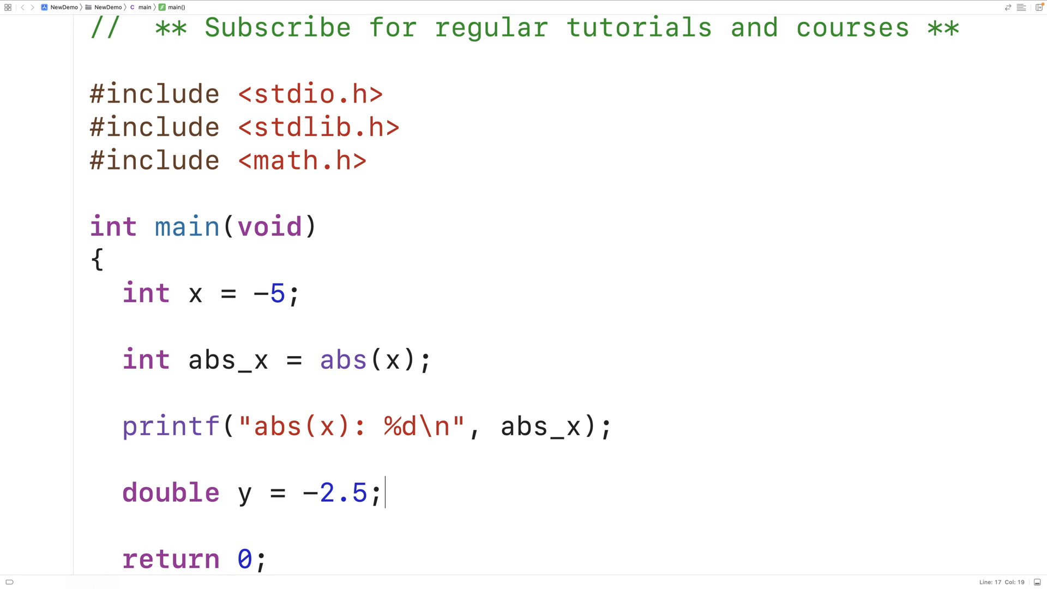
- Declare double fabs_y = fabs(y); and start a new line below it
text(double fabs)
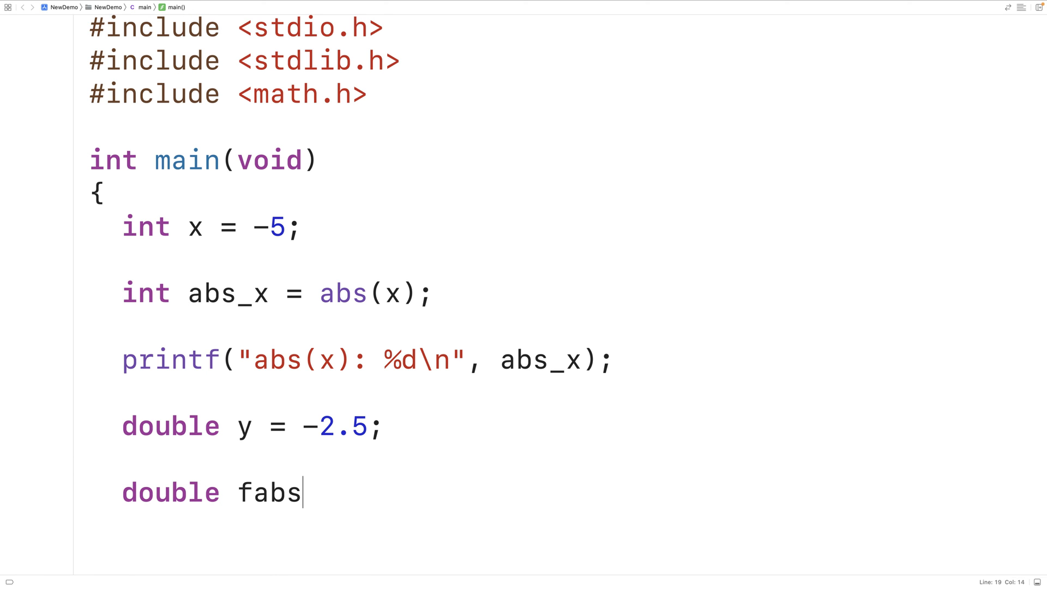
text(_y =)
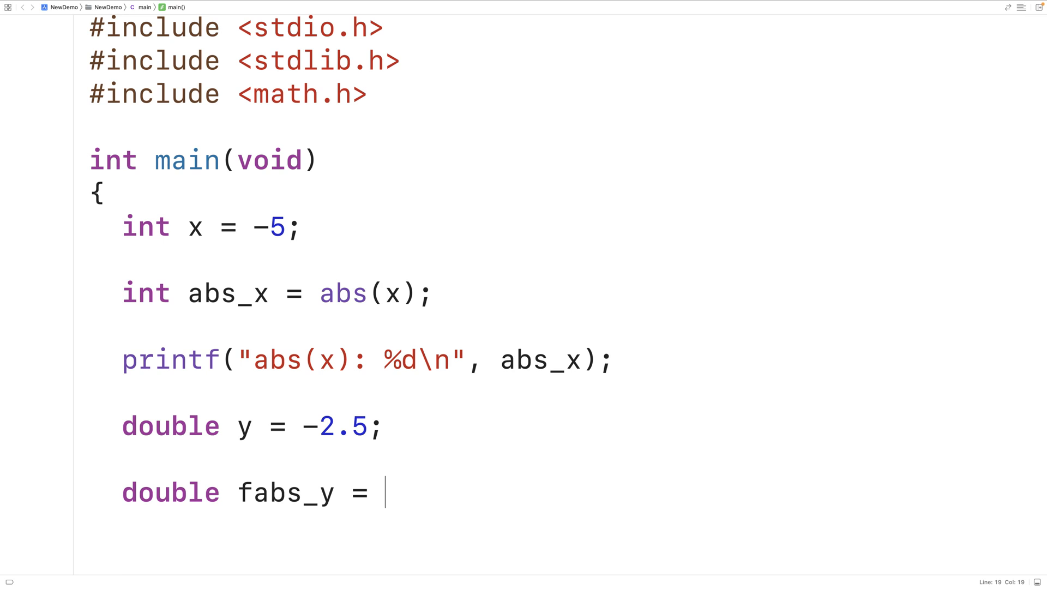
text(fabs(y);)
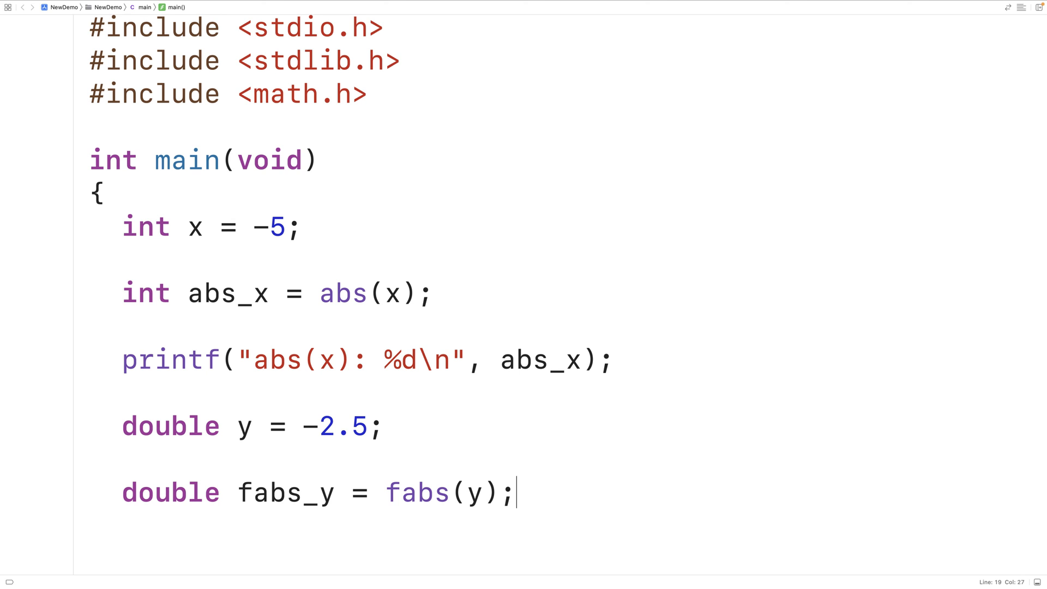
key(enter)
text(printf(")
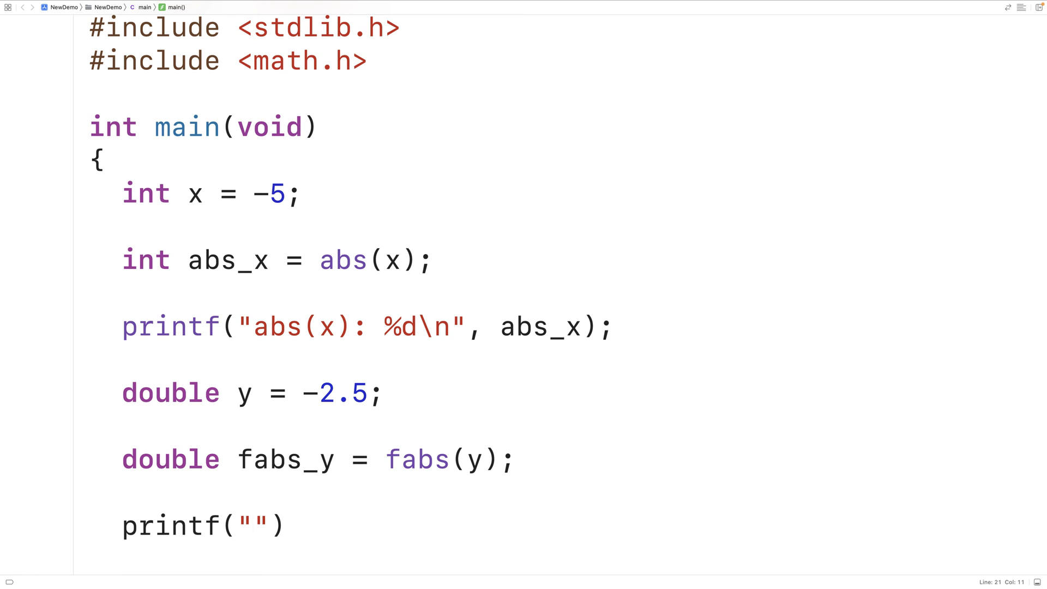
- Complete printf("fabs(y): %f\n", fabs_y); and run, printing abs(x): 5 and fabs(y): 2.500000
text(fabs(y): %f)
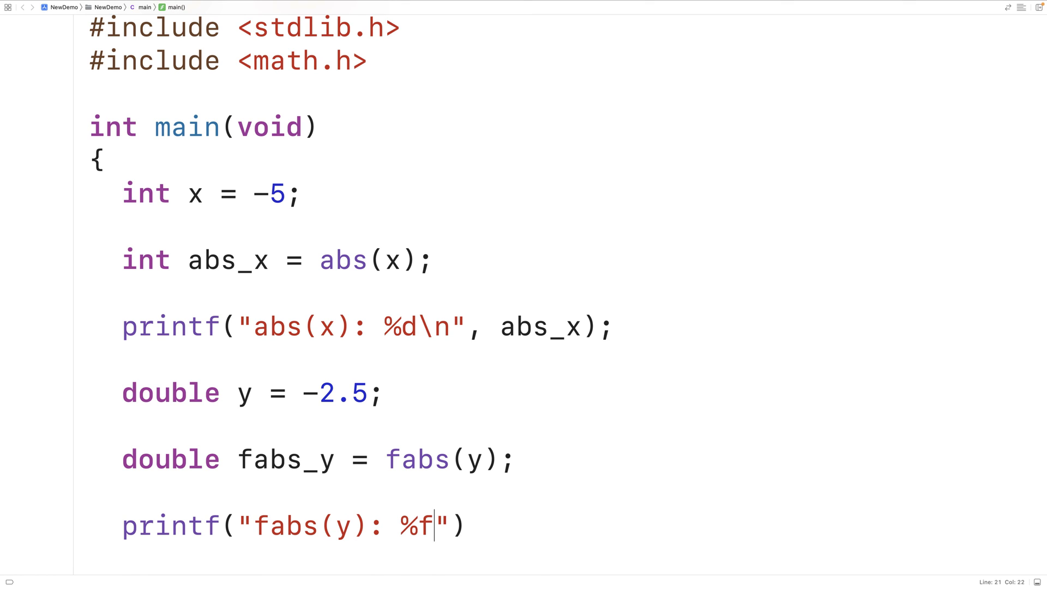
text(\n", fa)
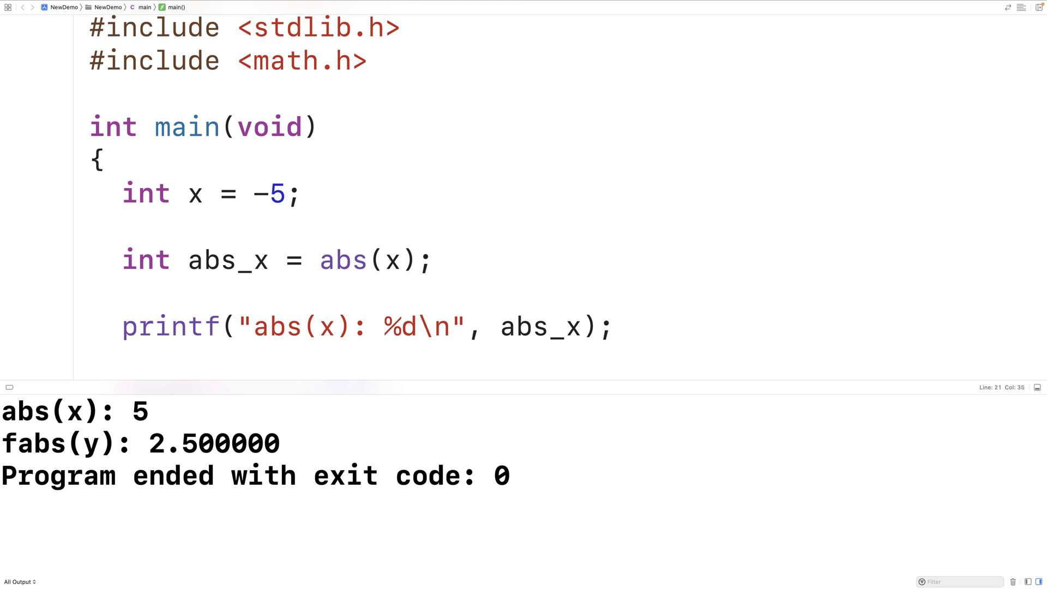
text(double y = -2.5;)
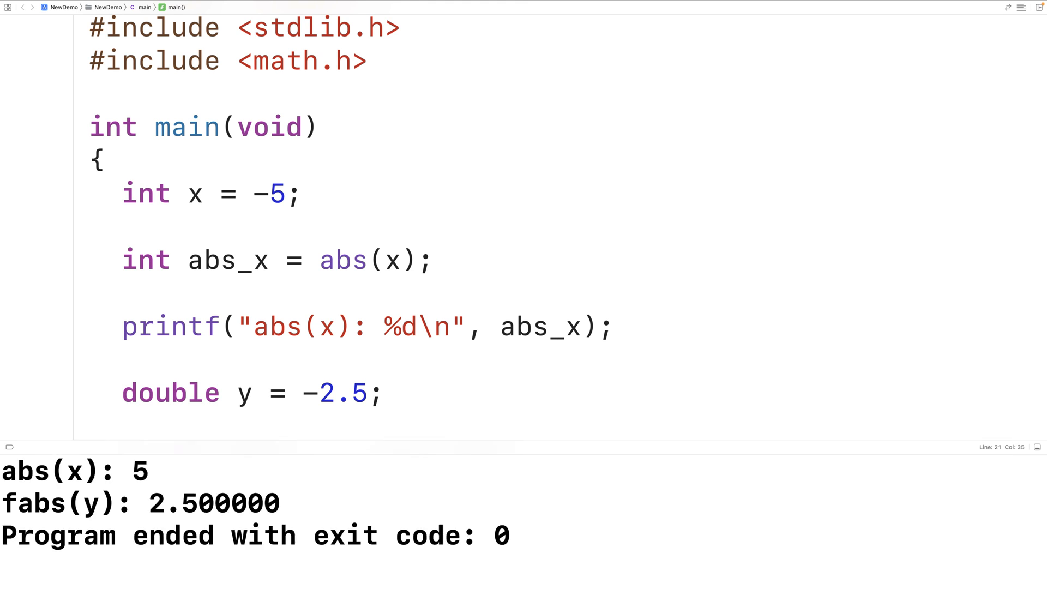